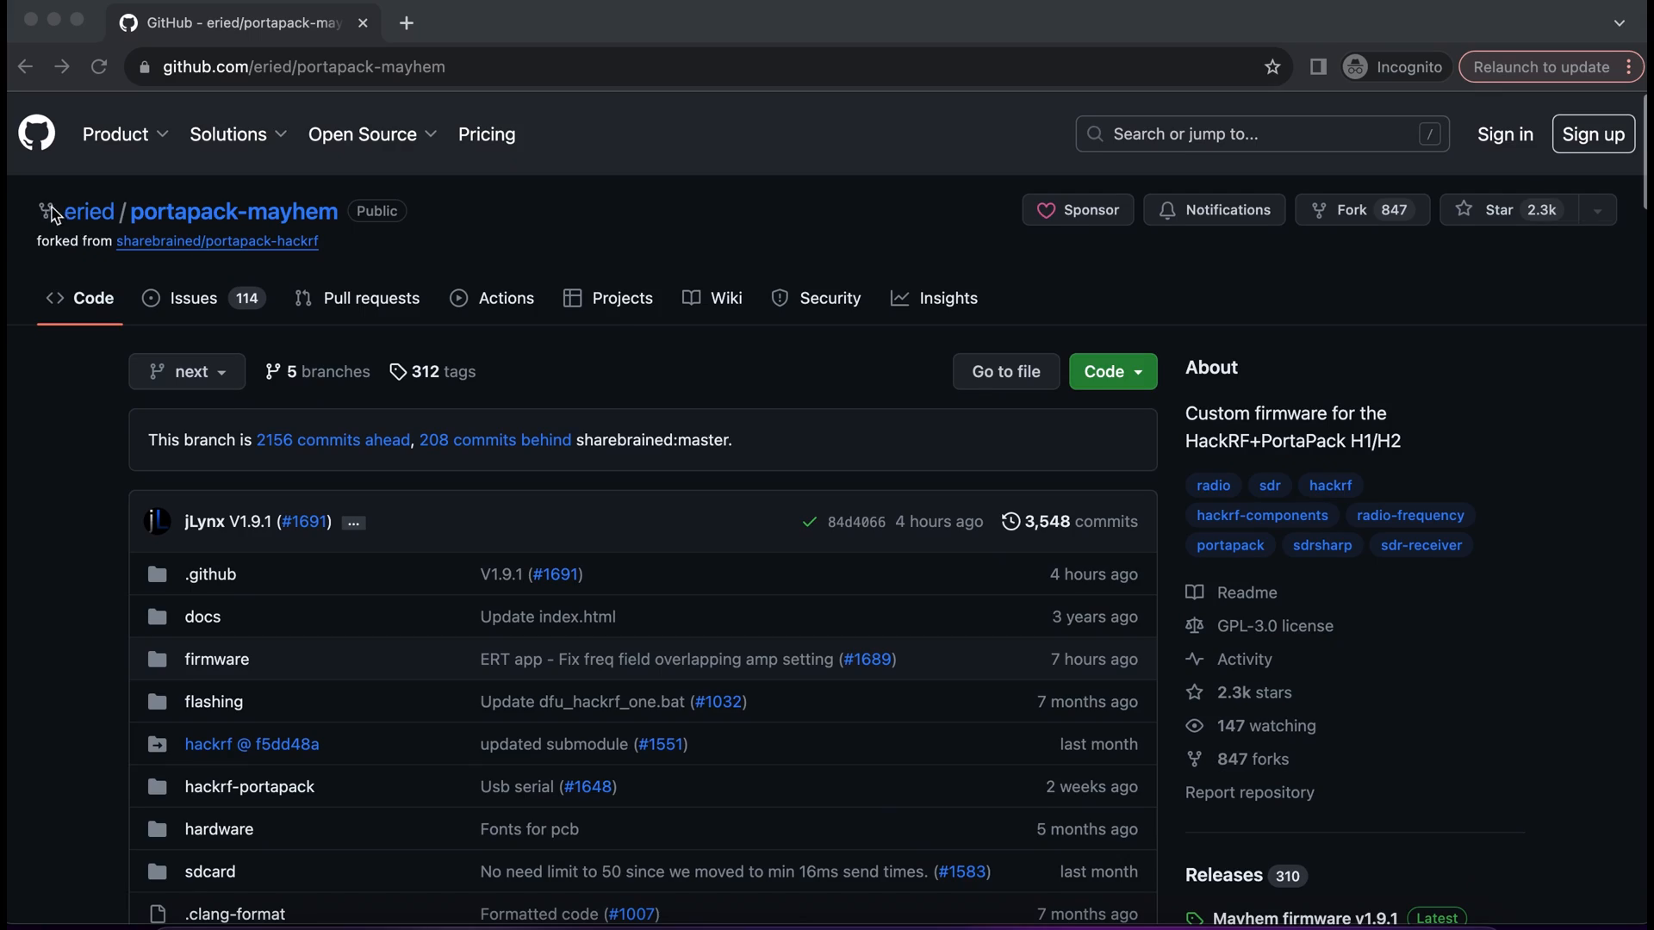
- Reach the Mayhem firmware v1.9.1 release from Releases and scroll through its release notes
{"action": "scroll", "scroll_direction": "down", "scroll_amount": 3}
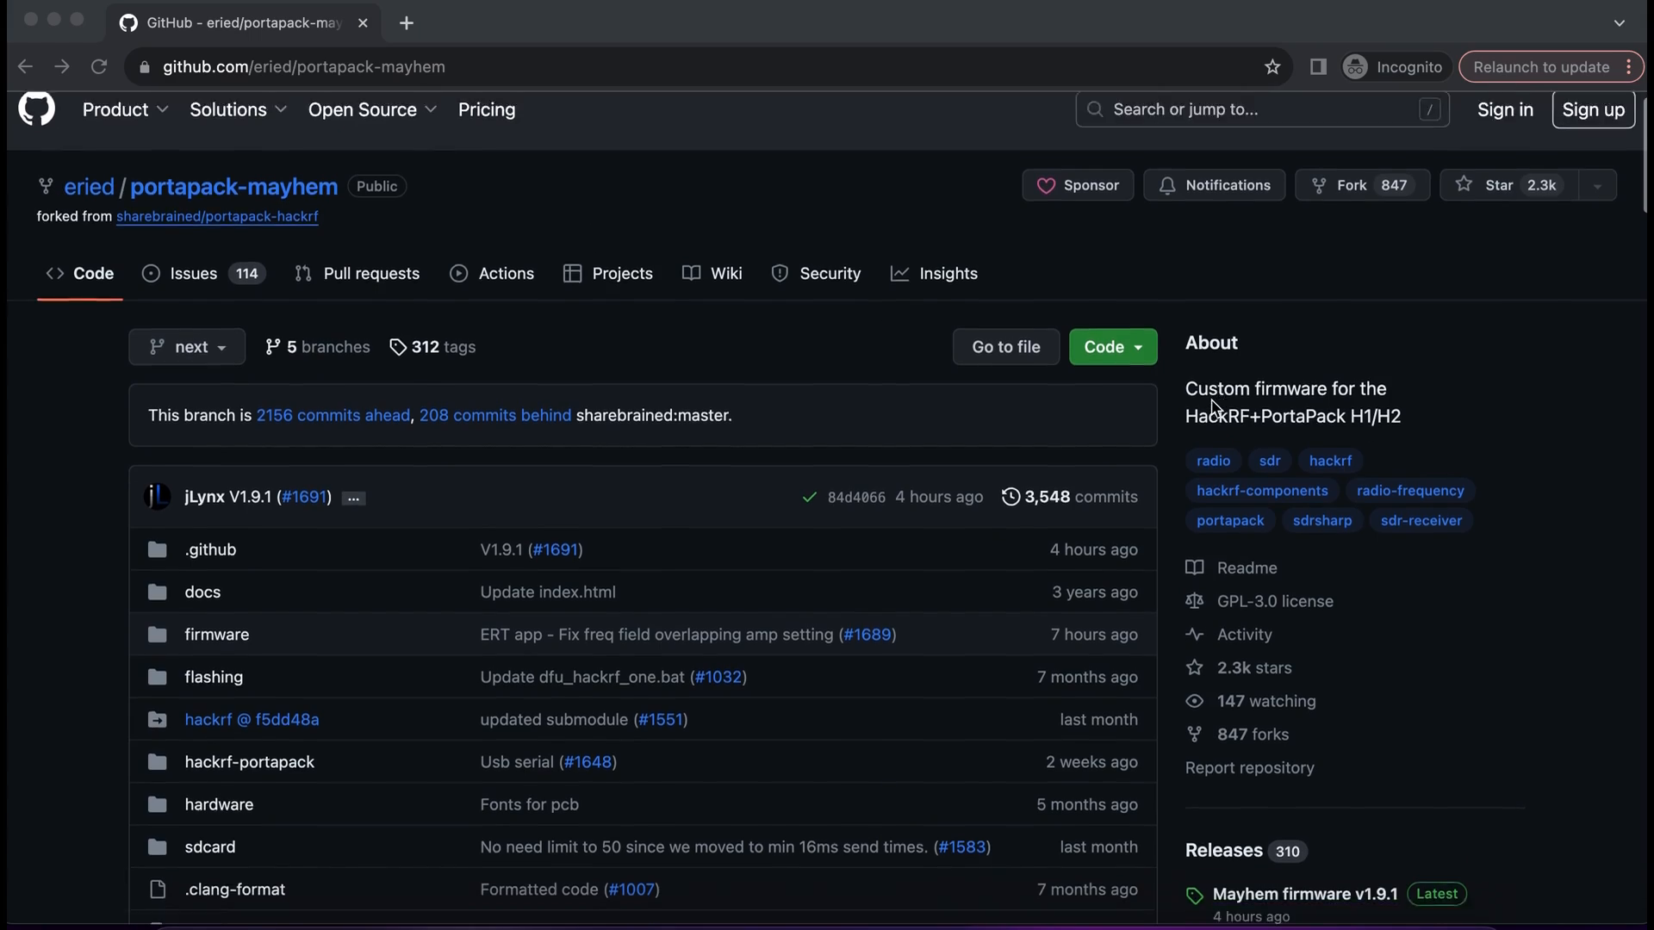
{"action": "scroll", "scroll_direction": "down", "scroll_amount": 3}
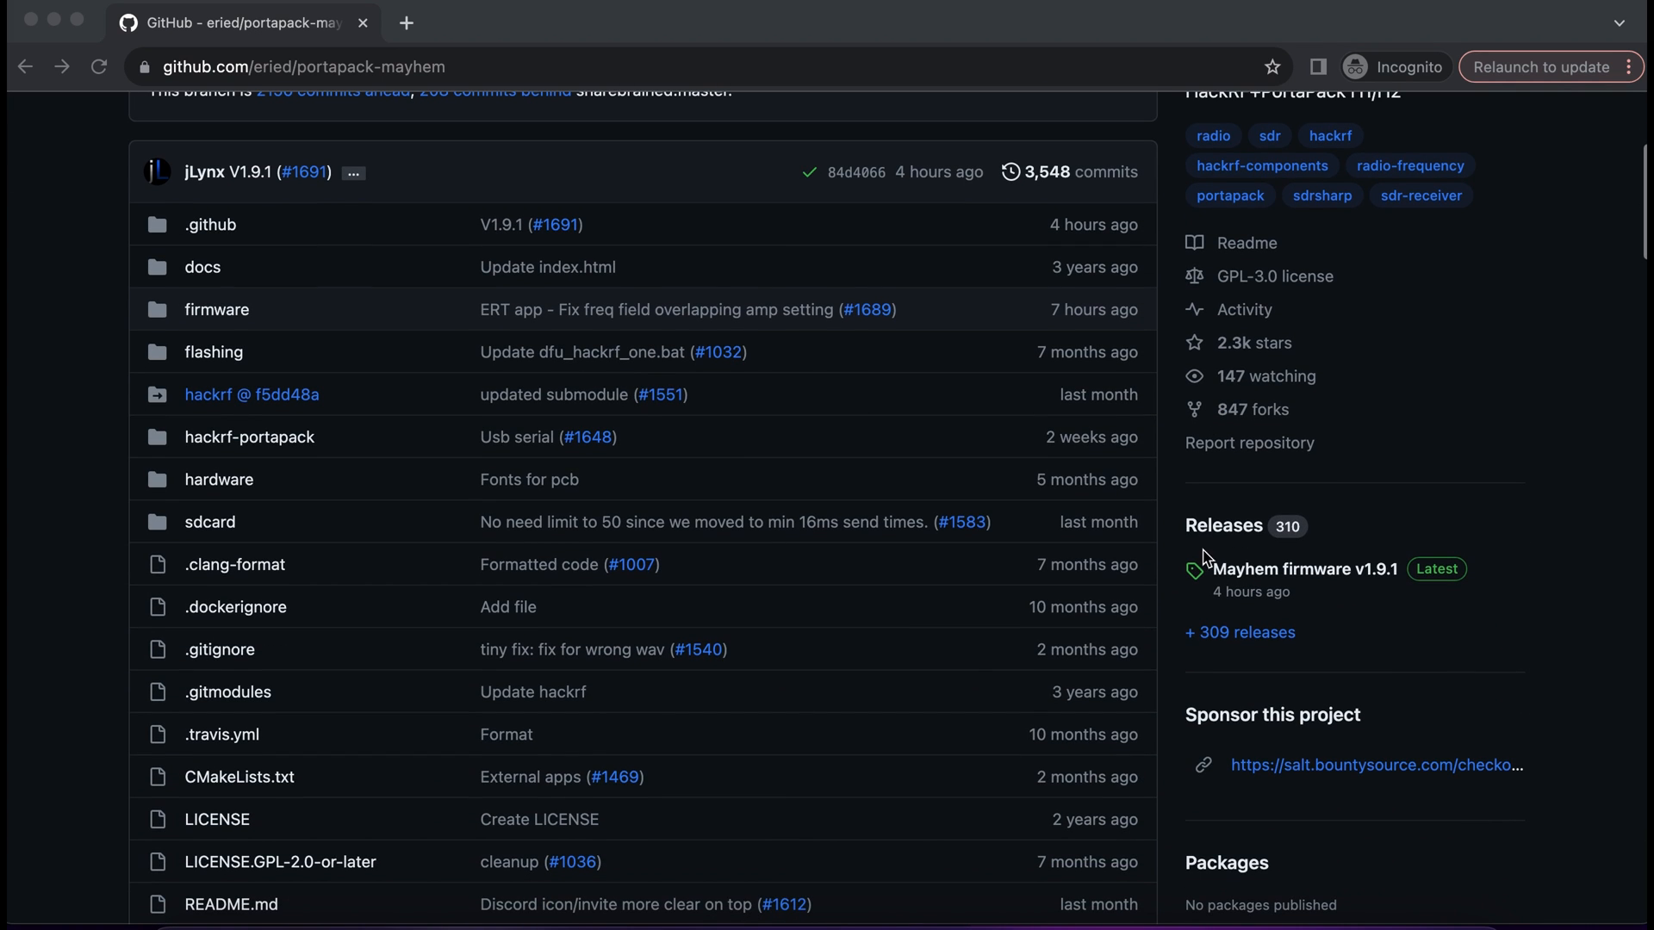
{"action": "mouse_move", "coordinate": [1241, 583]}
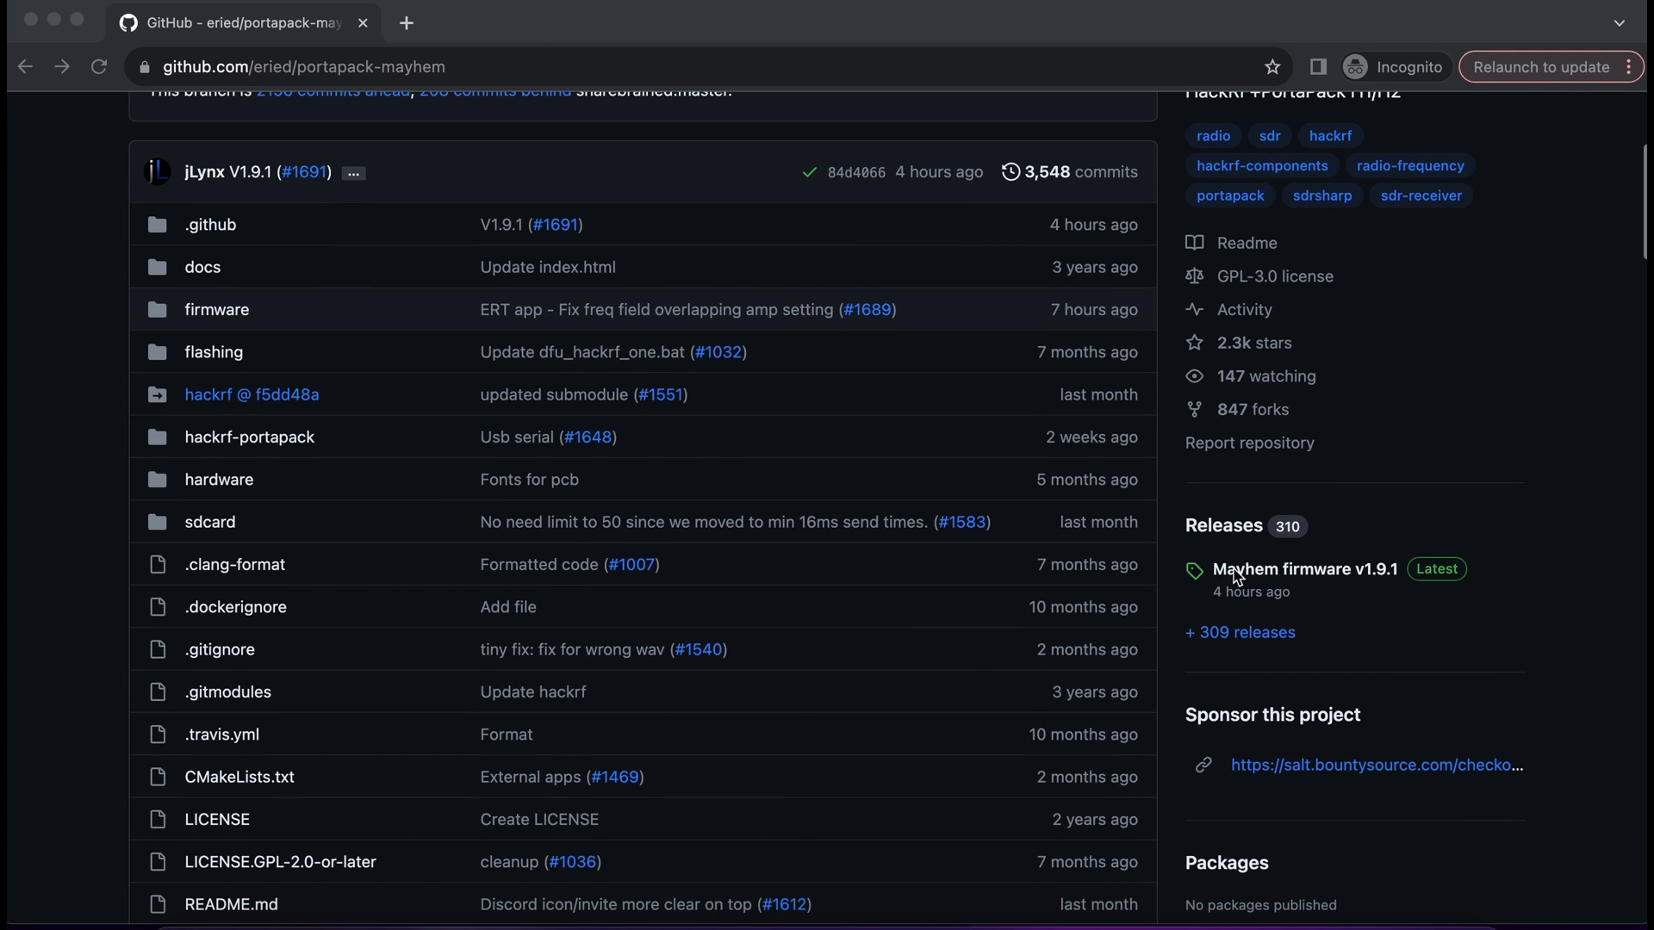
{"action": "left_click", "coordinate": [1306, 569]}
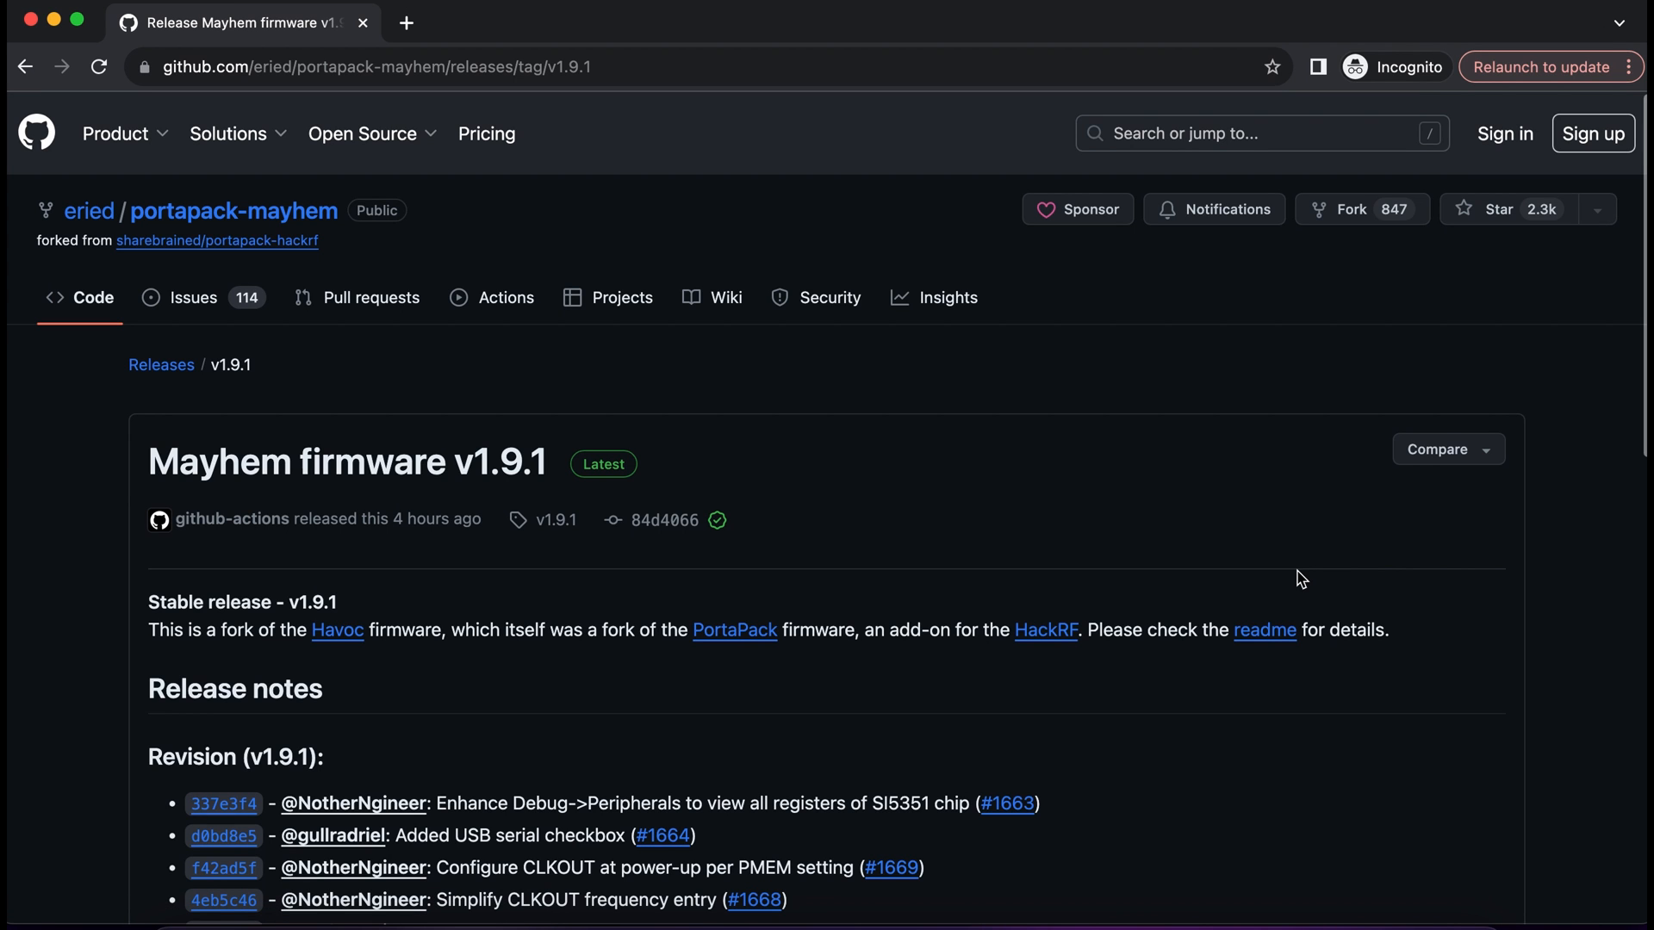
{"action": "mouse_move", "coordinate": [476, 436]}
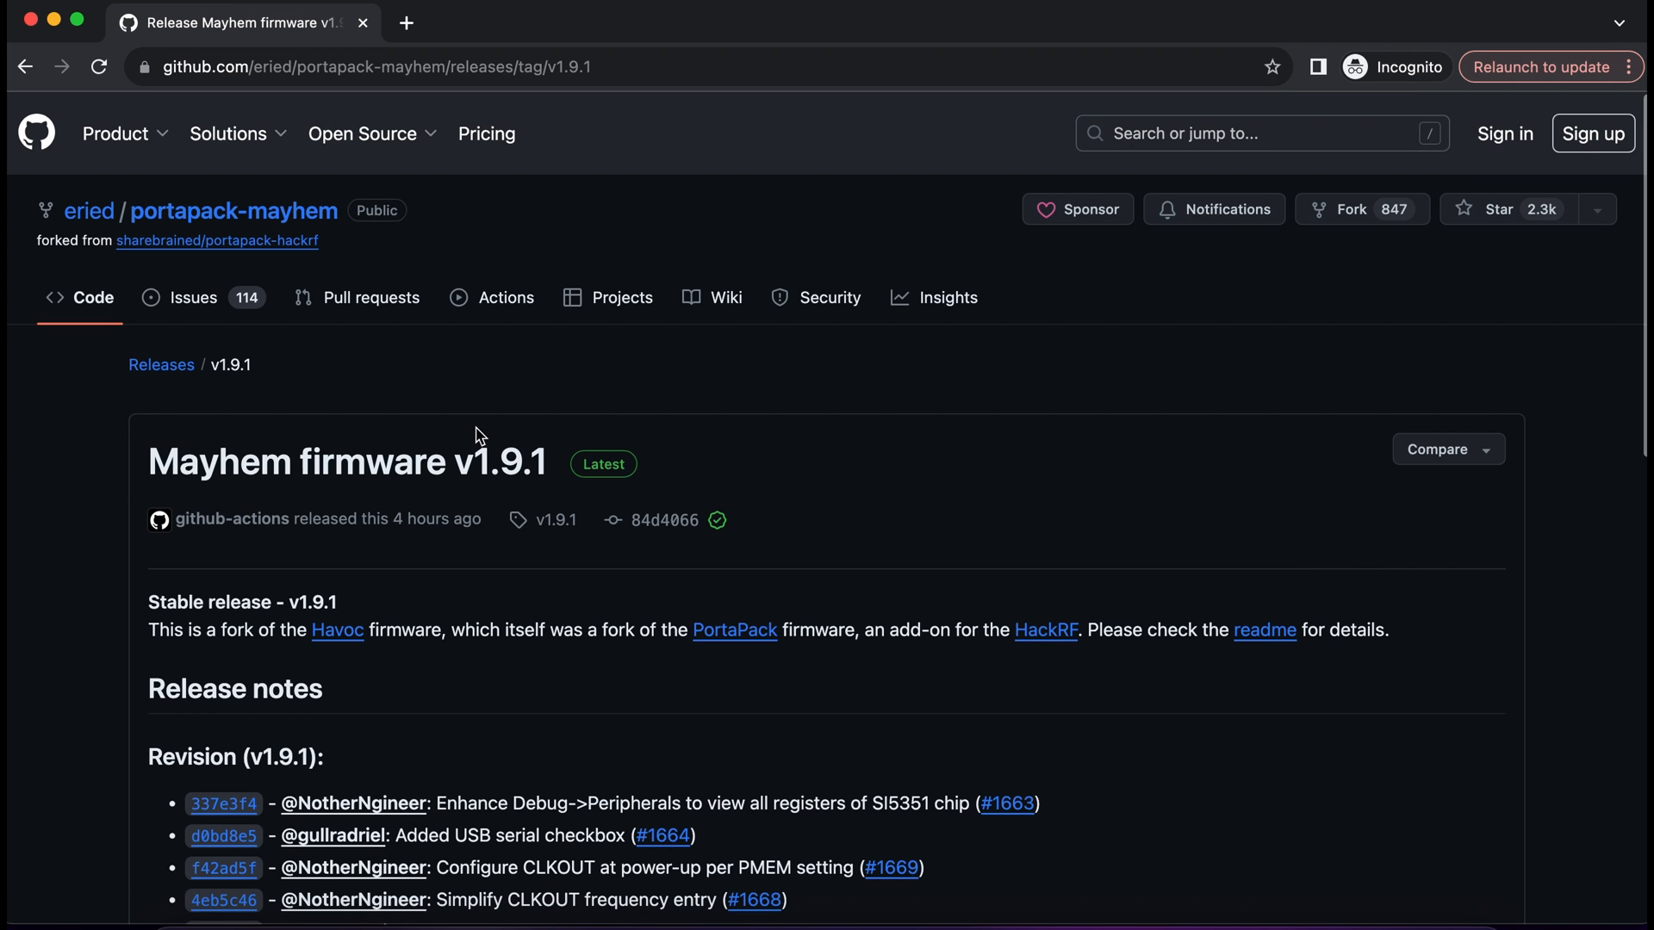
{"action": "scroll", "scroll_direction": "down", "scroll_amount": 3}
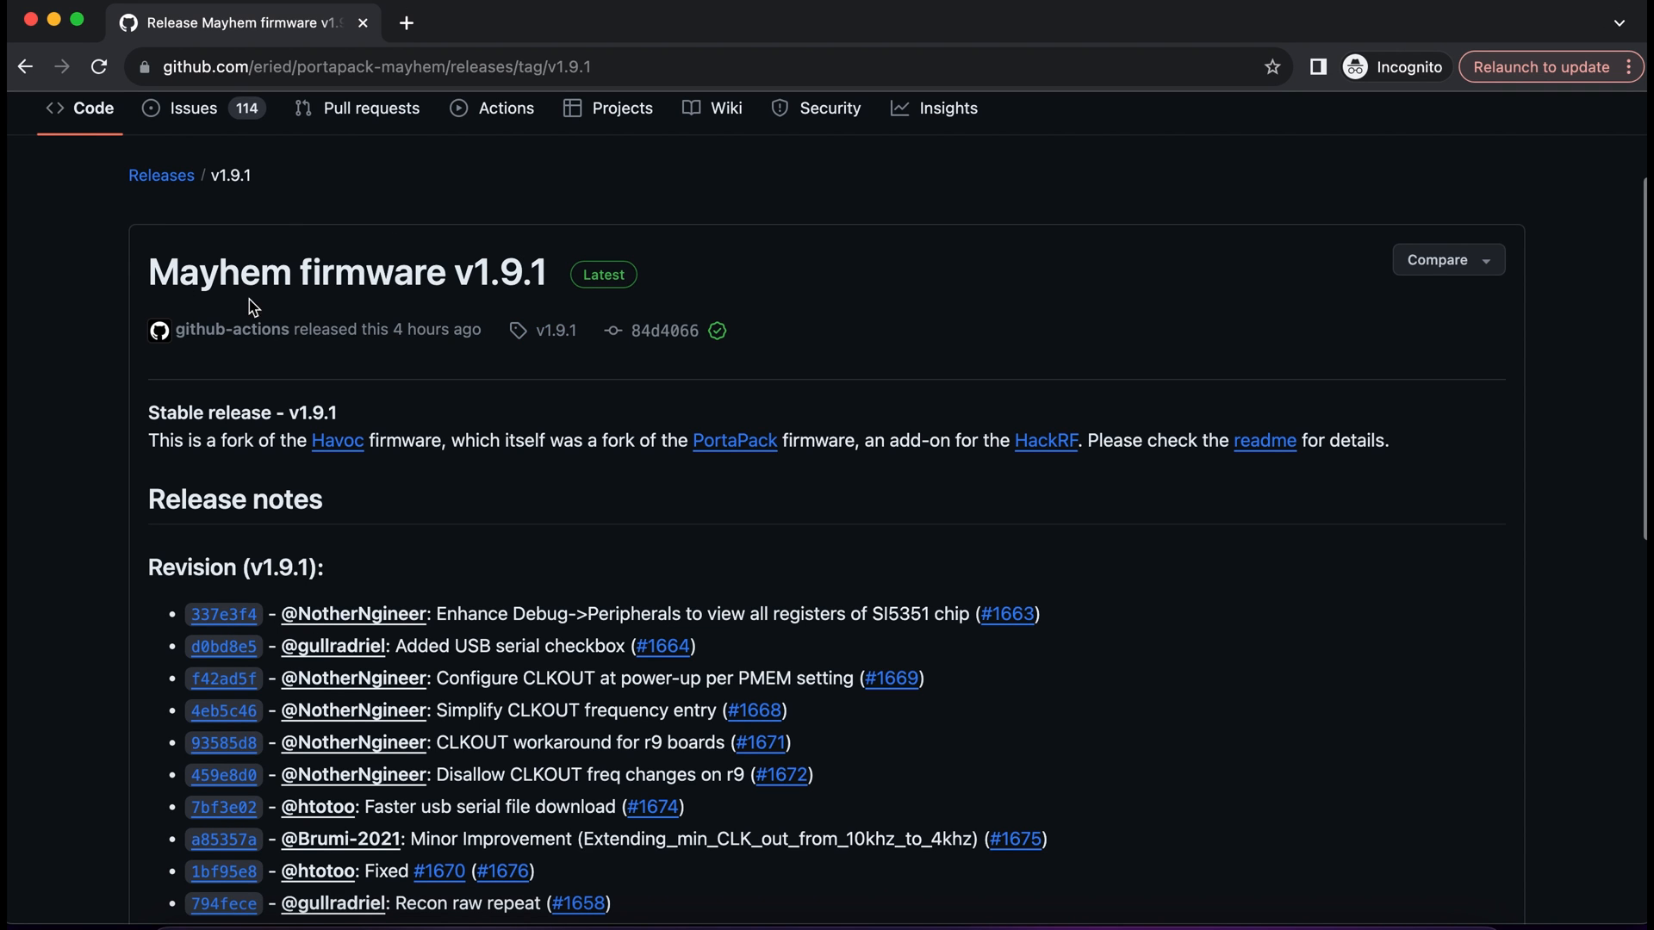
{"action": "scroll", "scroll_direction": "down", "scroll_amount": 3}
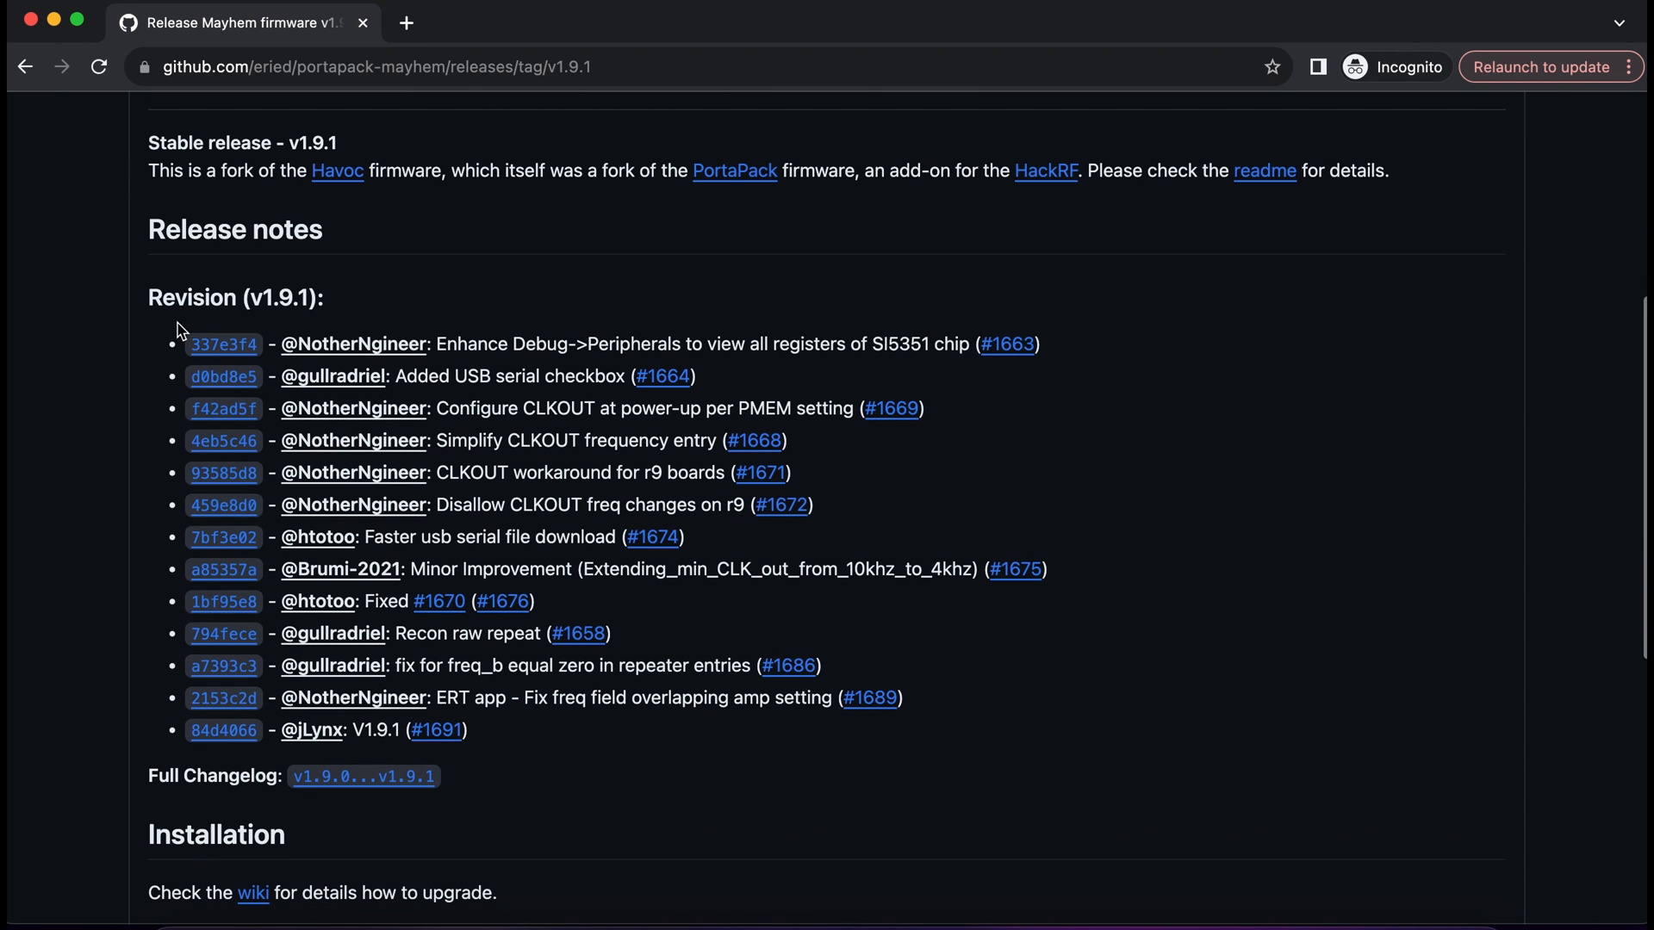
{"action": "mouse_move", "coordinate": [818, 596]}
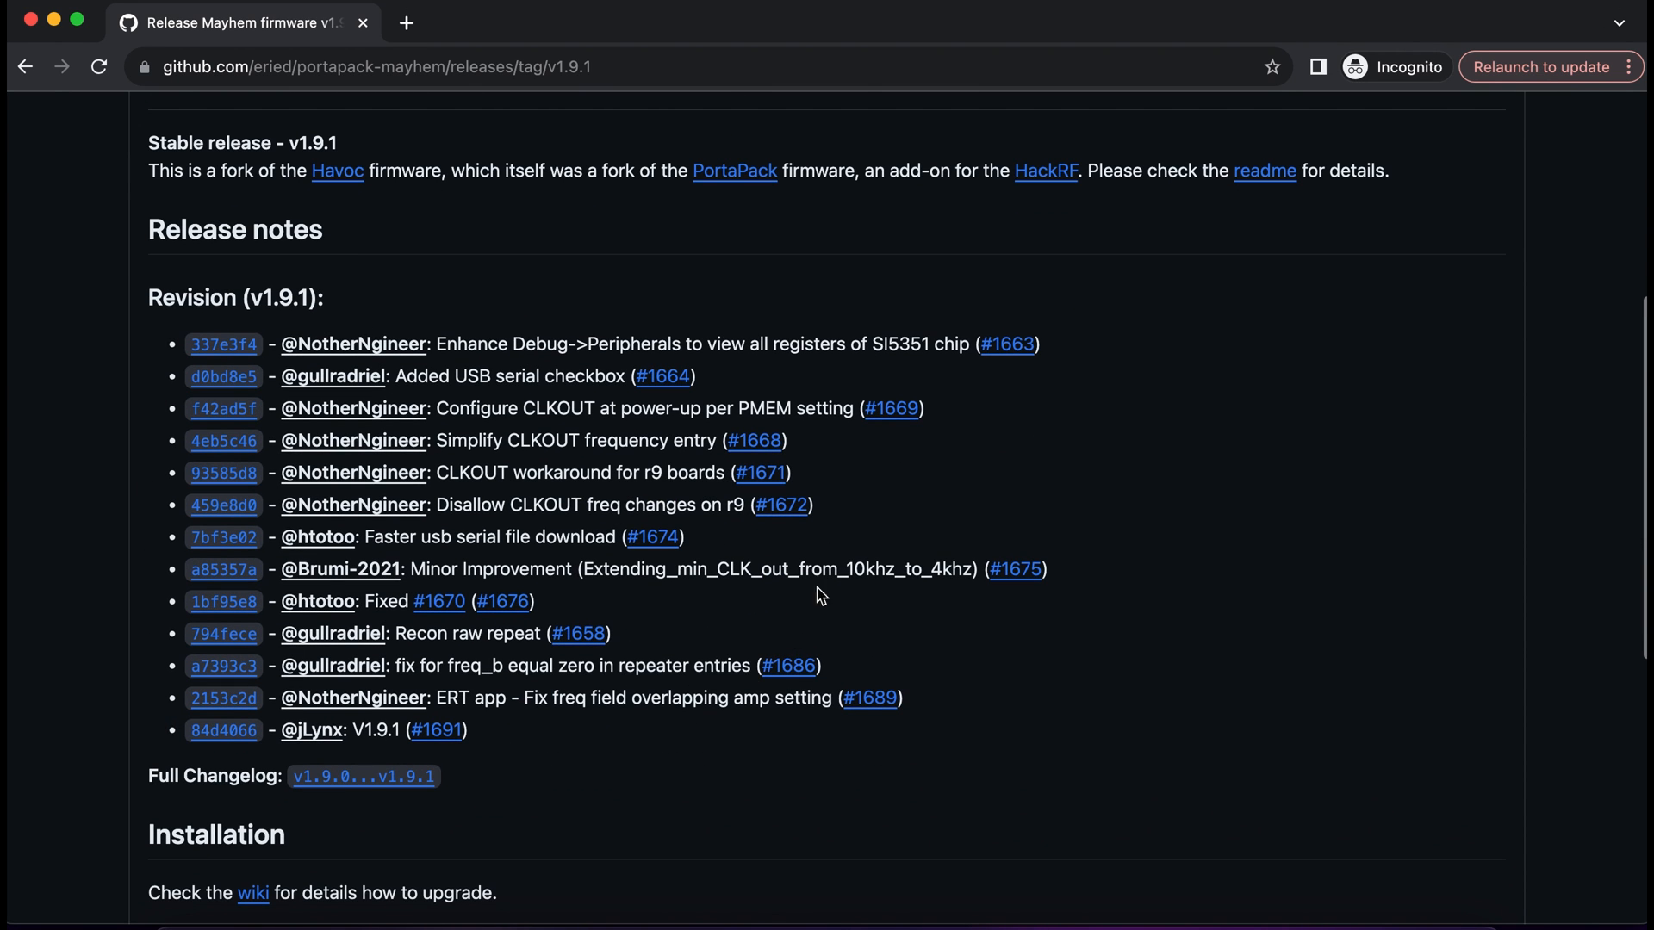
- Download the v1.9.1 firmware and COPY_TO_SDCARD archives from the release assets
{"action": "scroll", "scroll_direction": "down", "scroll_amount": 3}
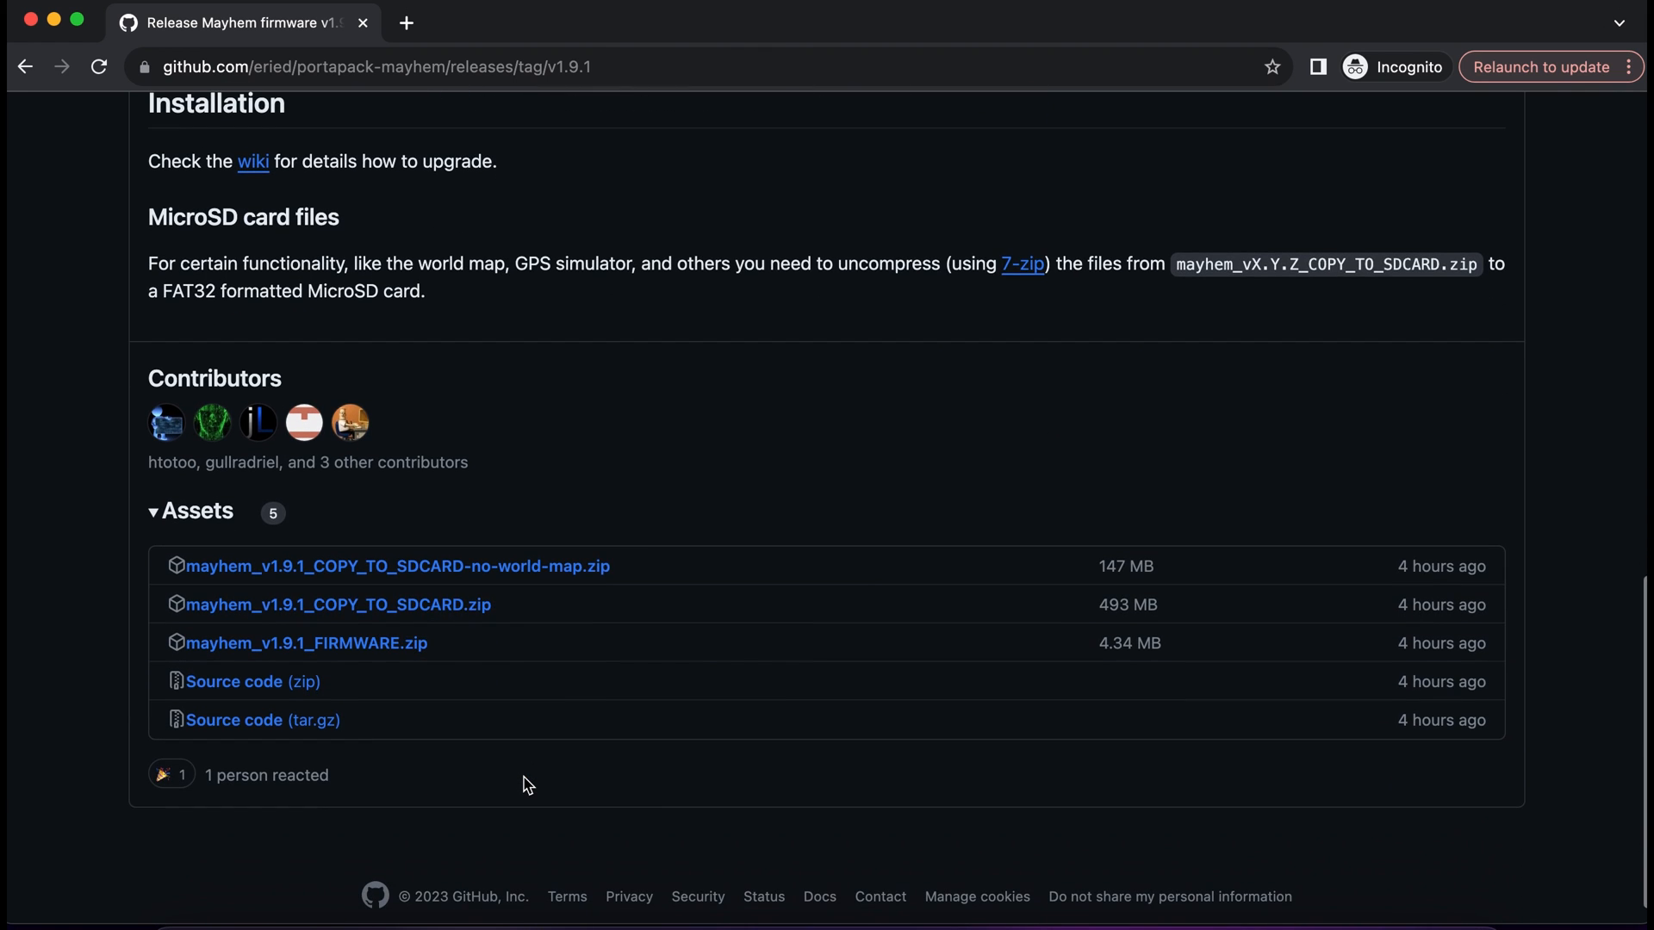
{"action": "left_click", "coordinate": [307, 645]}
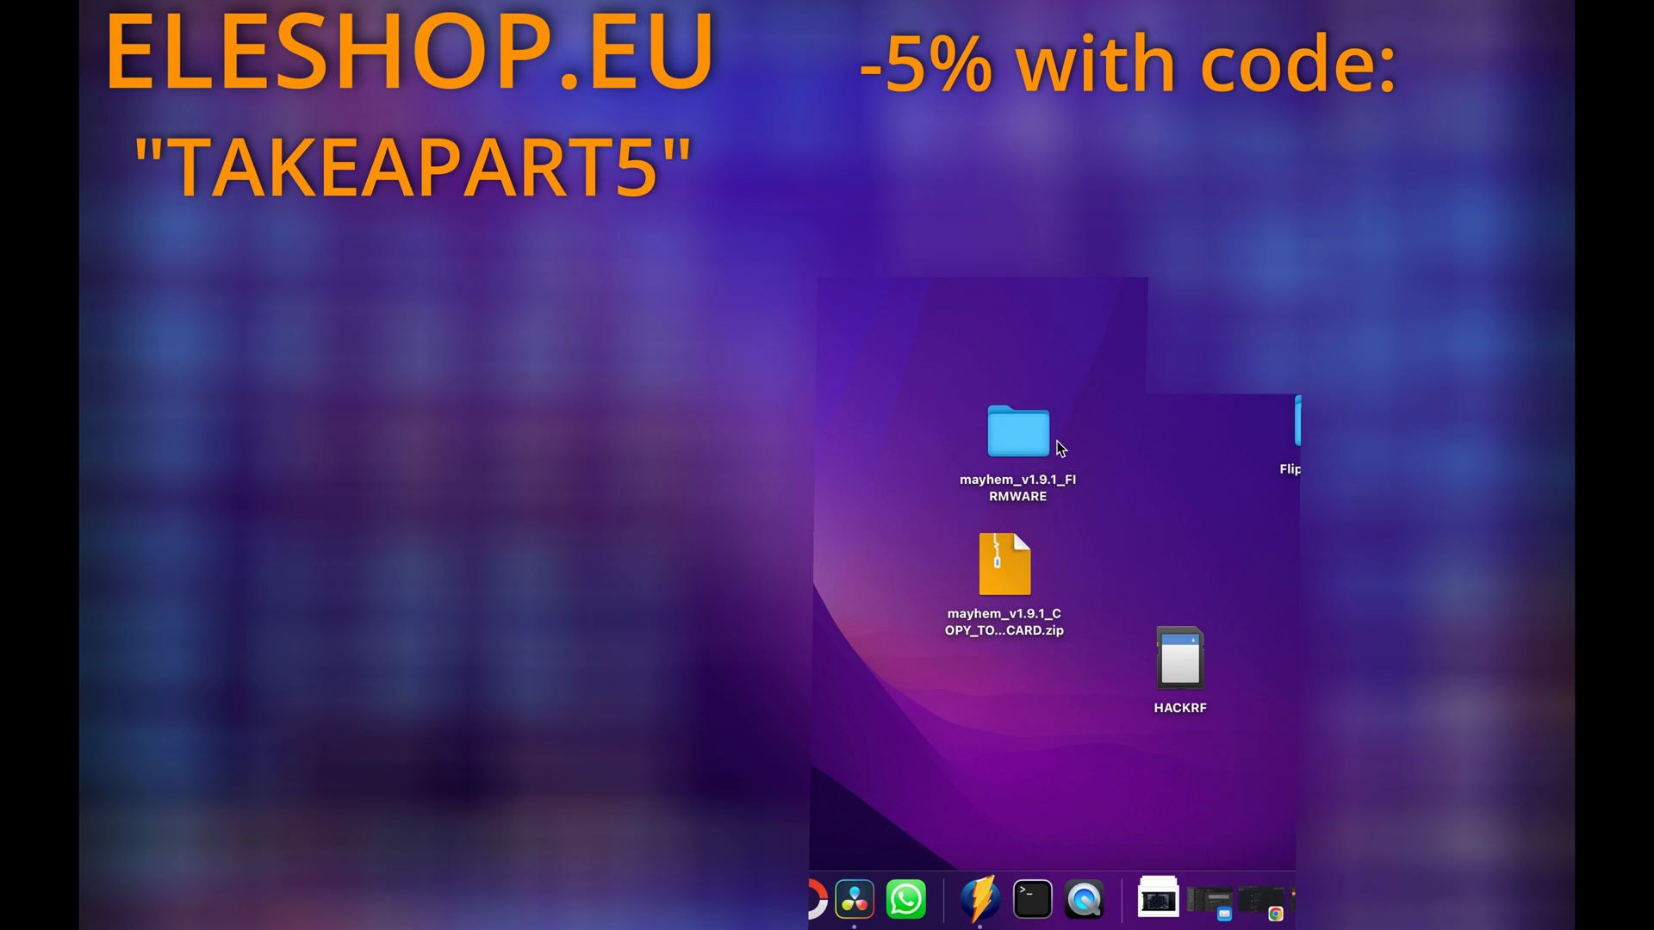
- From a Terminal at the firmware folder, run hackrf_spiflash -w portapack-h1_h2-mayhem.bin
{"action": "right_click", "coordinate": [1012, 432]}
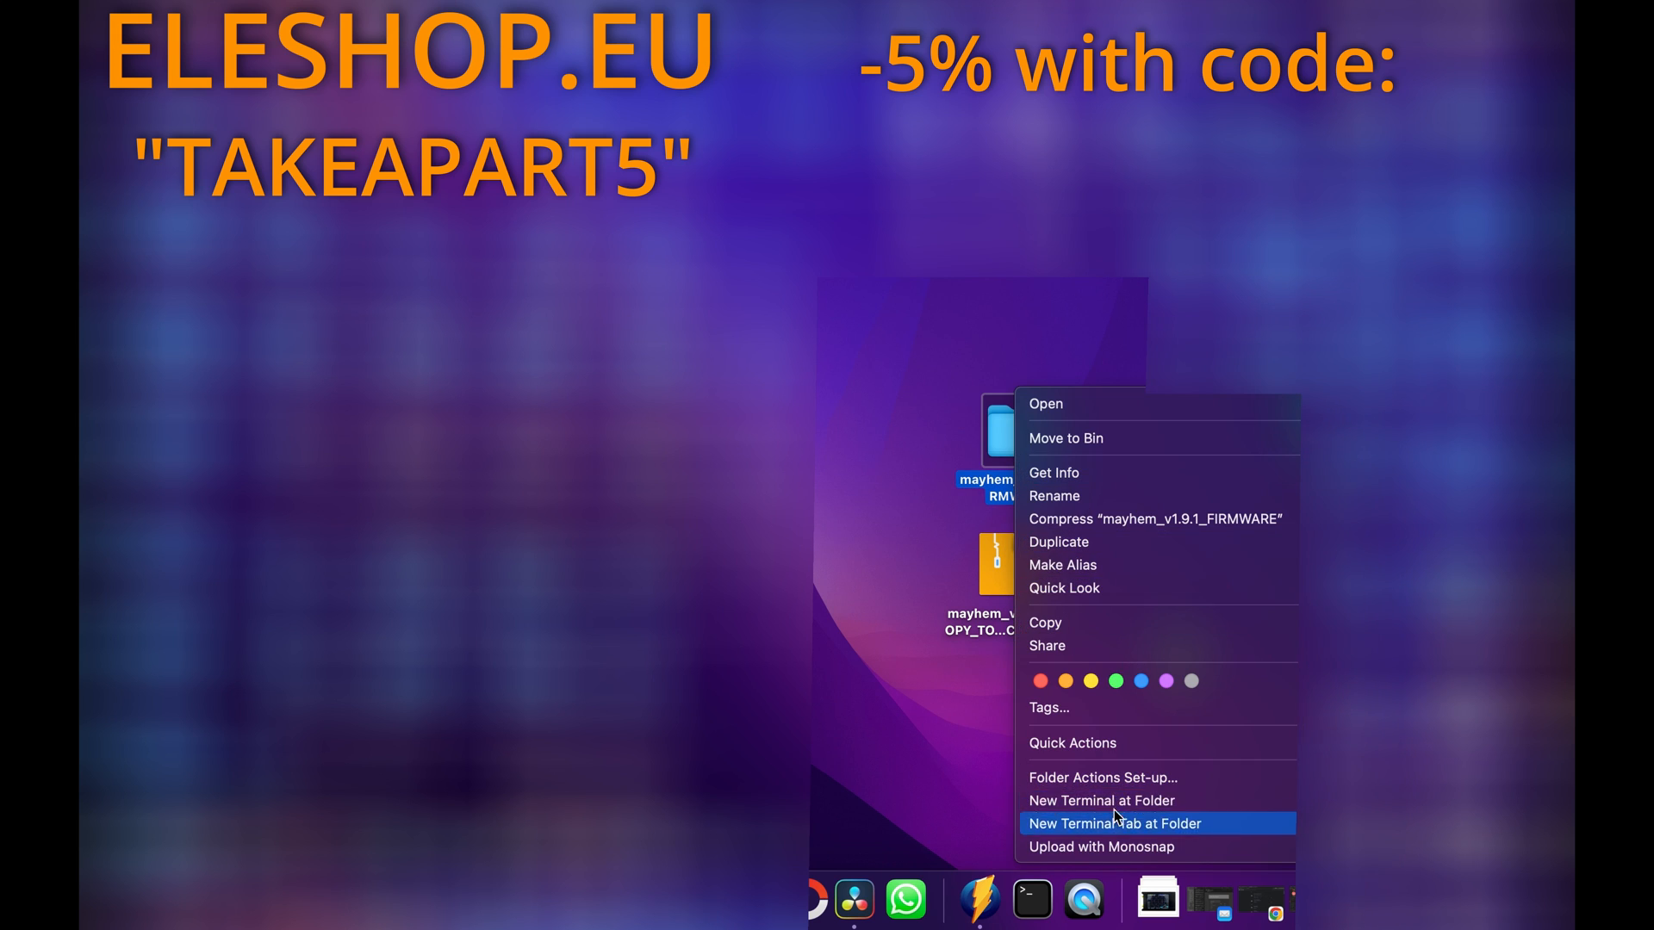
{"action": "left_click", "coordinate": [1137, 823]}
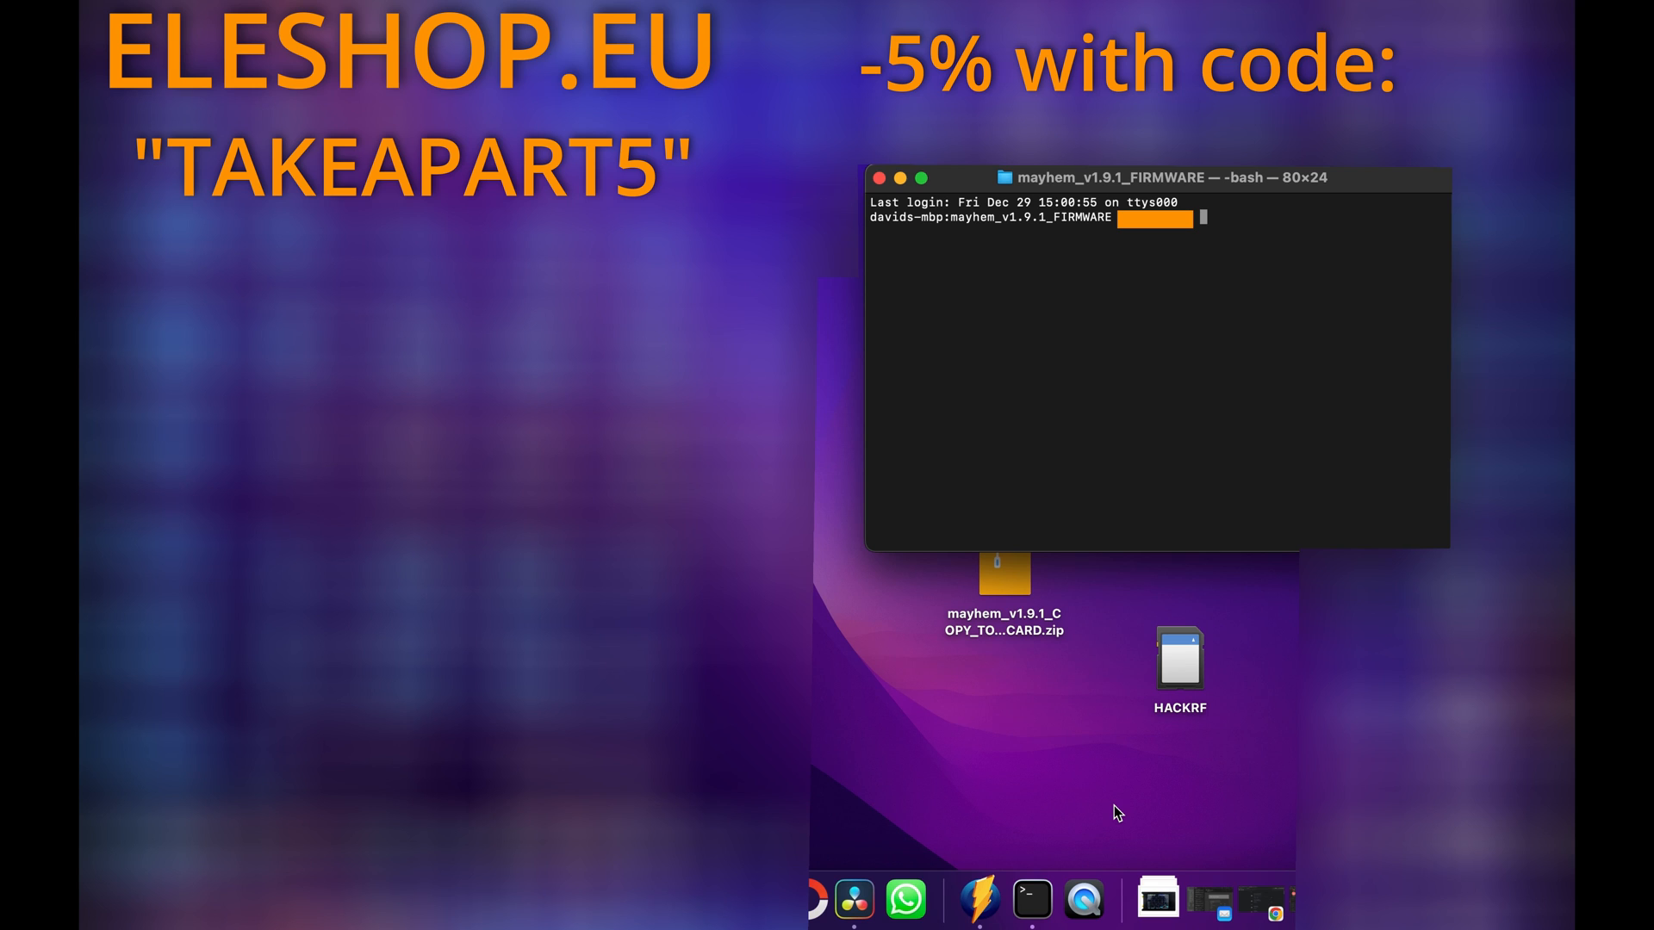
{"action": "type", "text": "hackrf_spiflash -w portapack-h1_h2-mayhem.bin"}
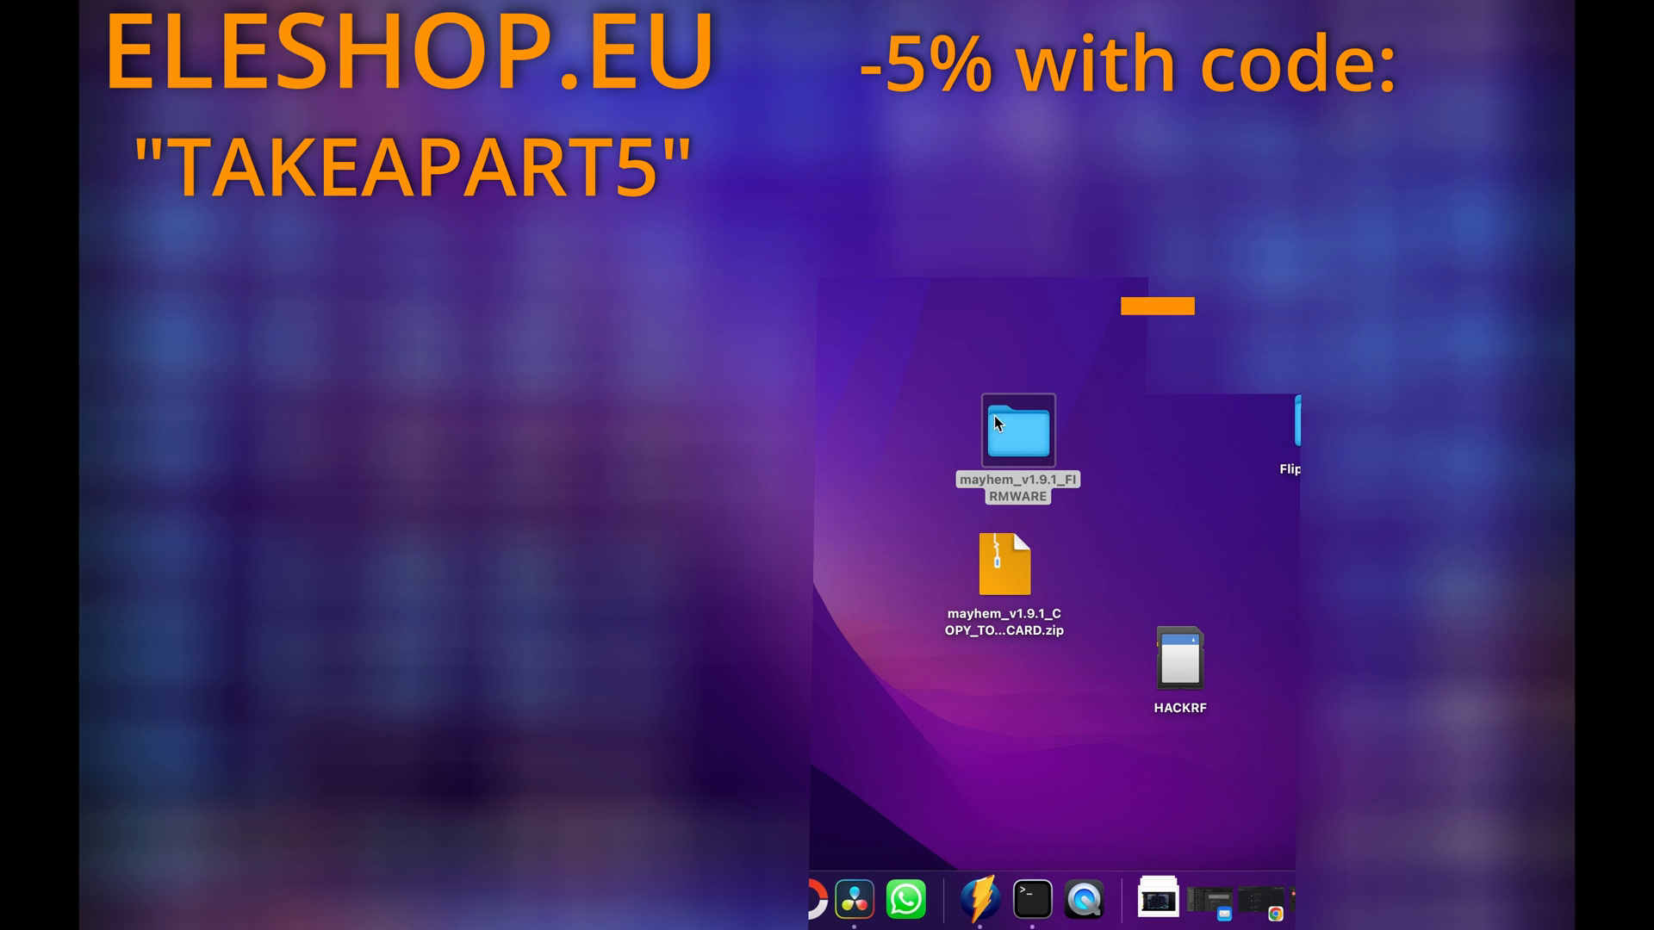
- Copy the sdcard folders to HACKRF, merging with the existing FIRMWARE folder for all items
{"action": "left_click", "coordinate": [1006, 574]}
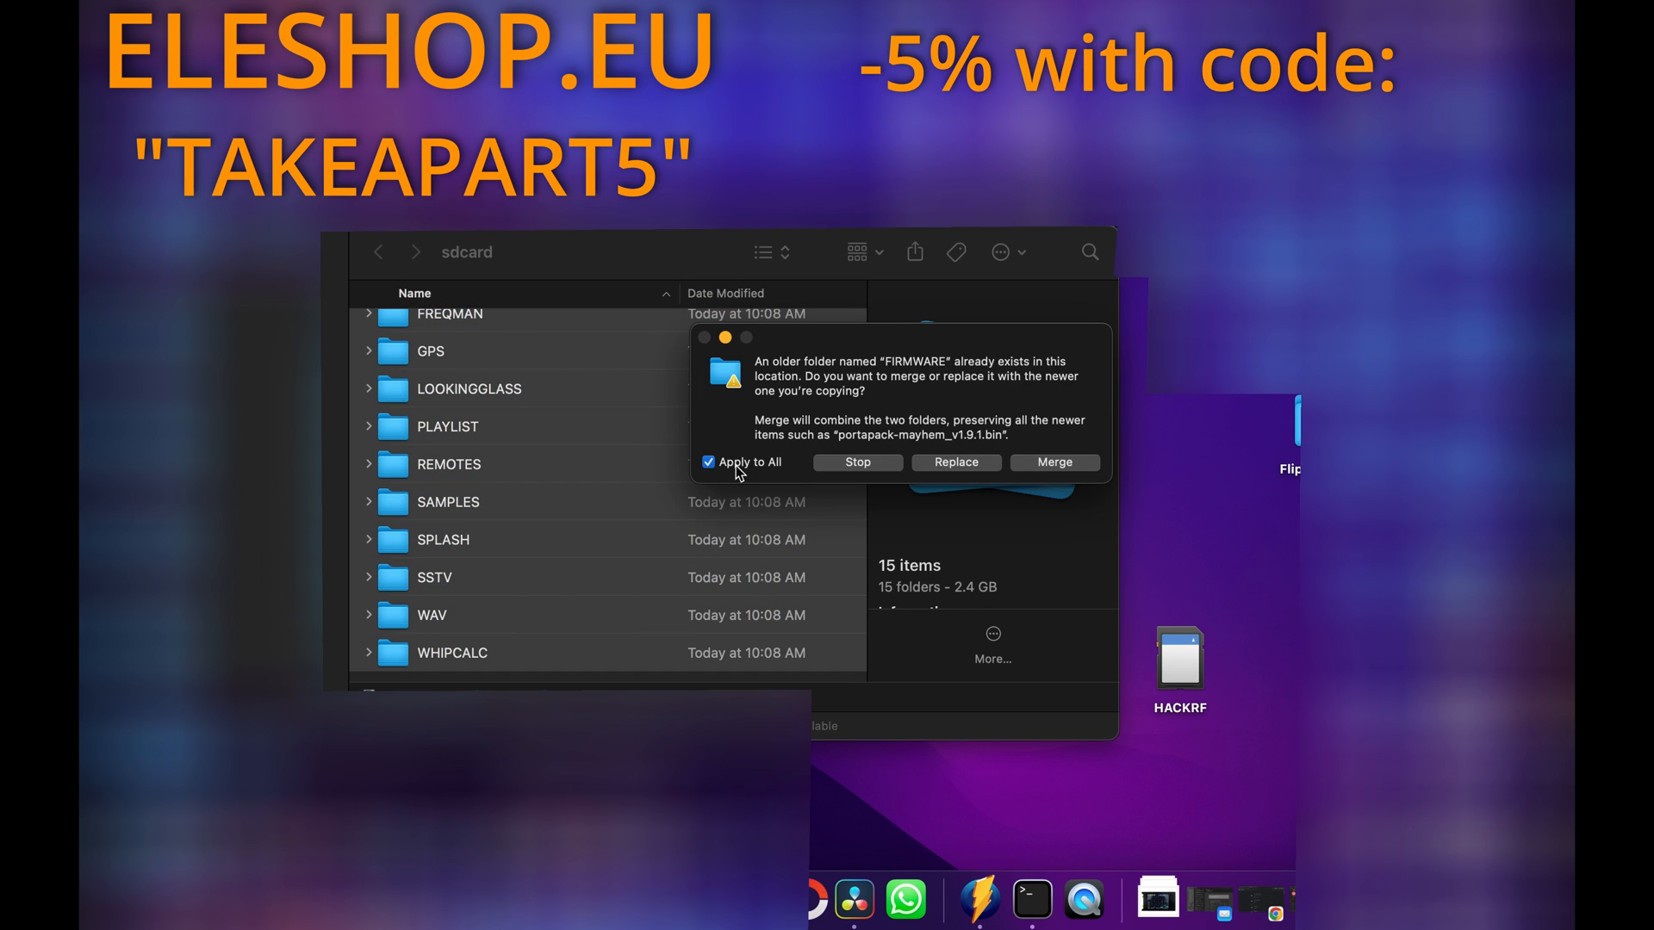
{"action": "left_click", "coordinate": [1054, 462]}
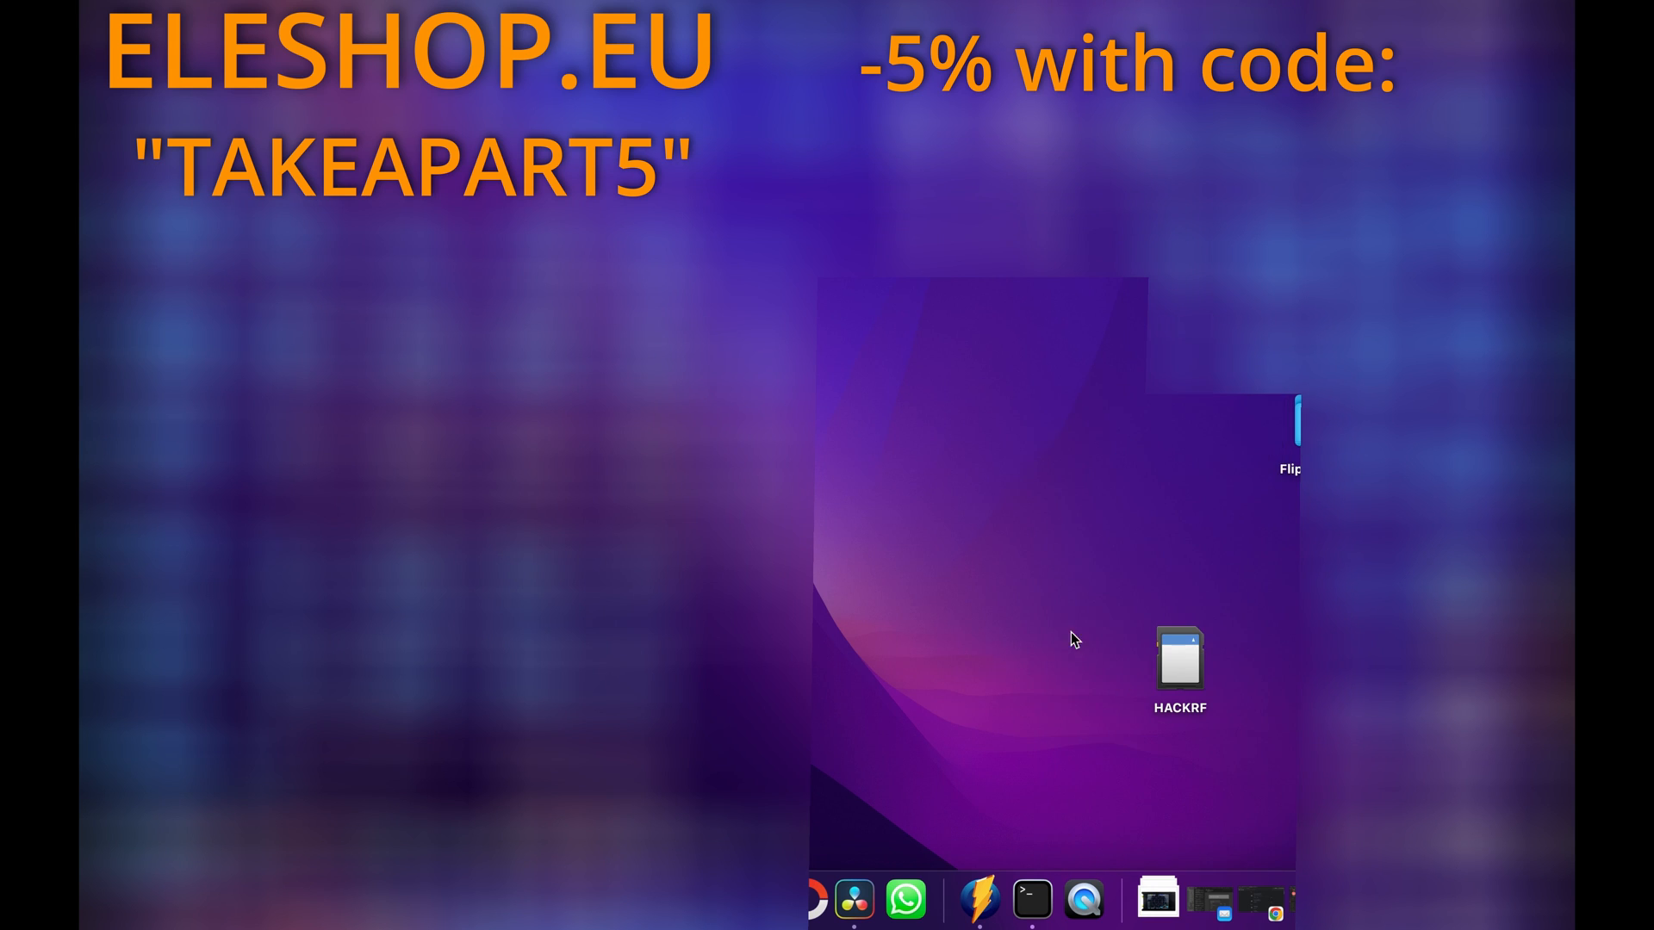
- Eject the HACKRF volume from its desktop context menu
{"action": "right_click", "coordinate": [1179, 658]}
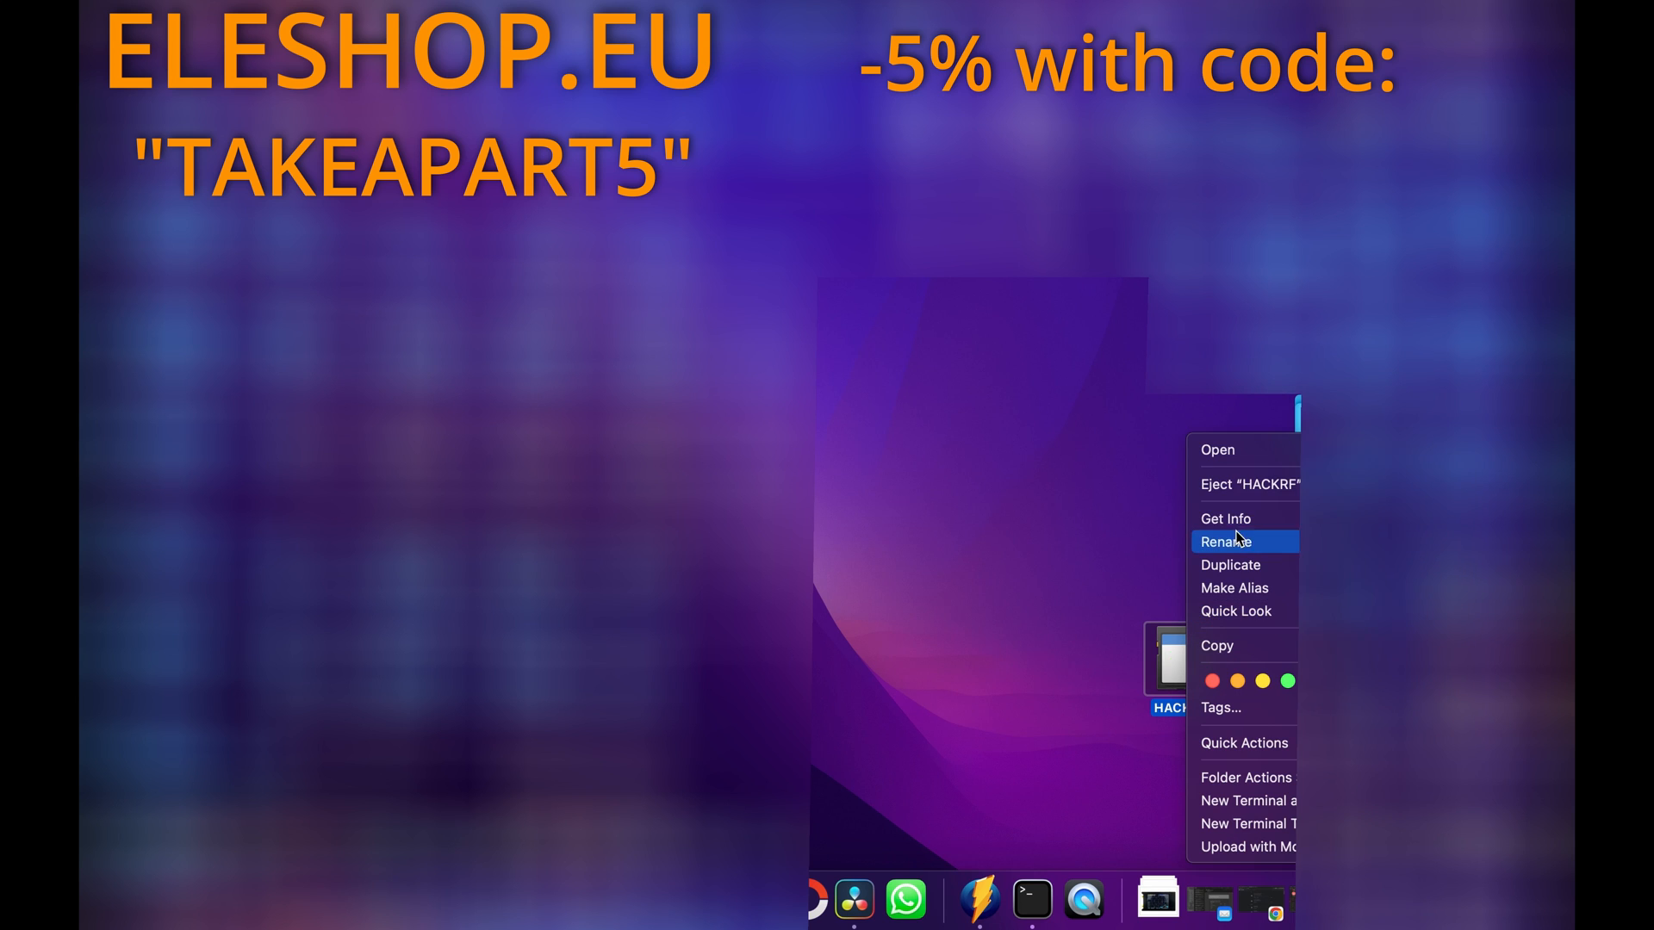
{"action": "left_click", "coordinate": [1227, 541]}
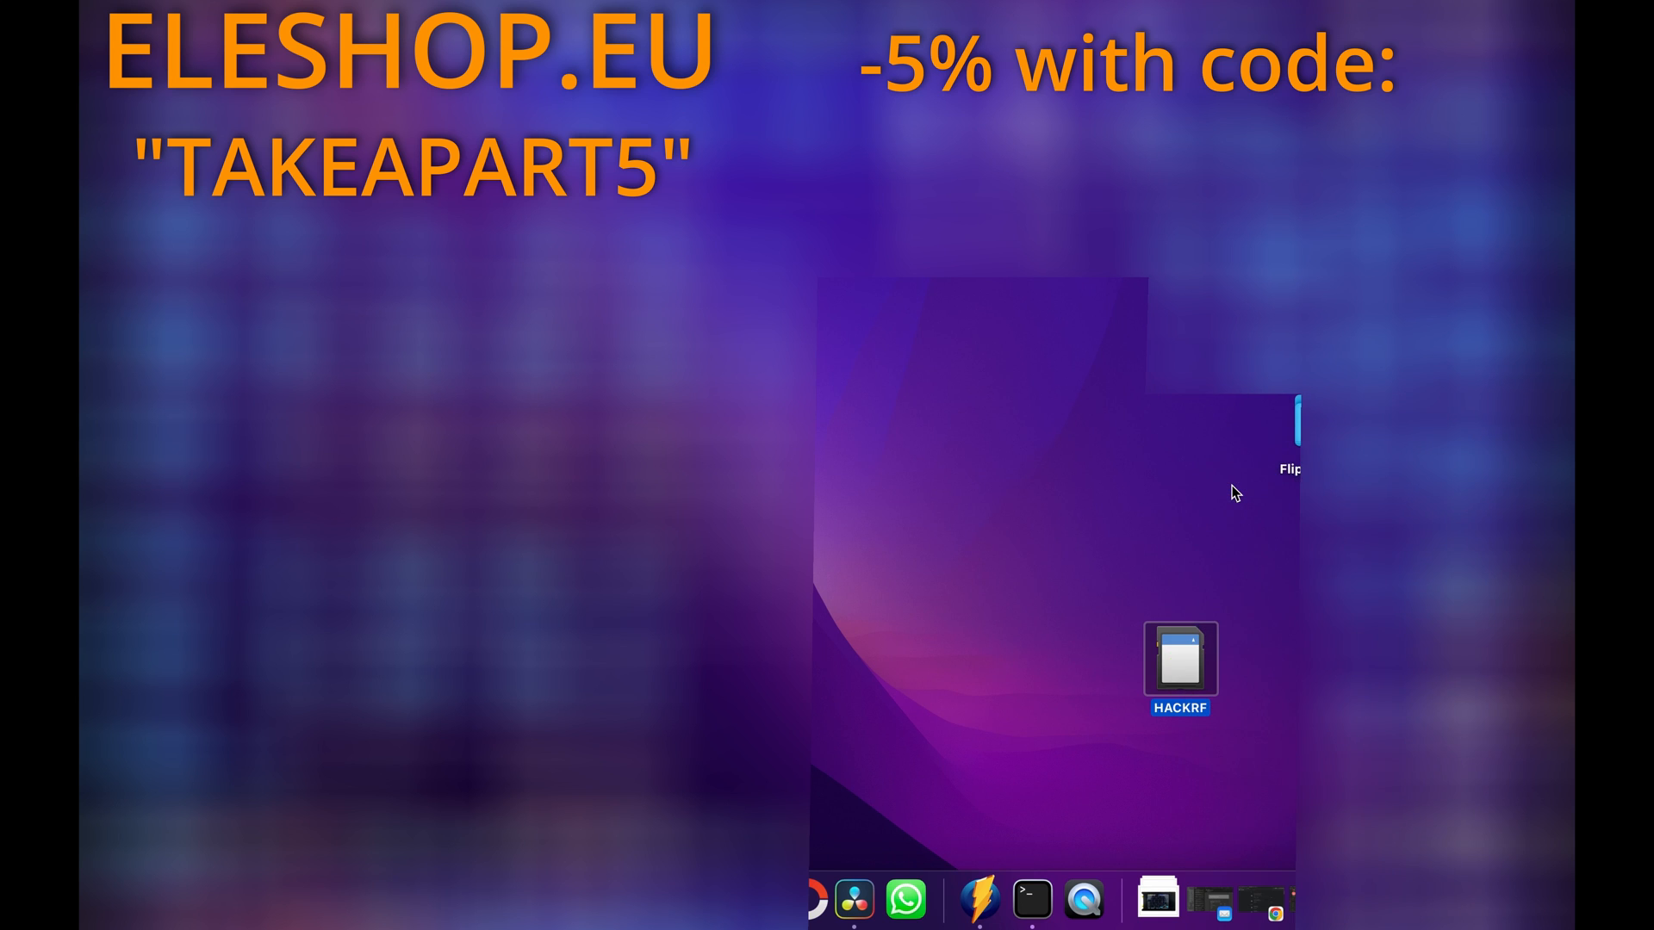